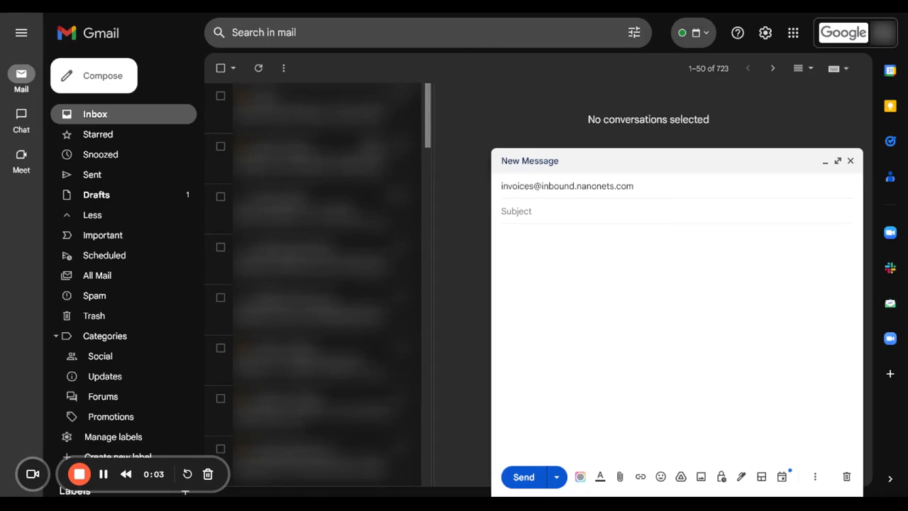
{"action": "mouse_move", "coordinate": [559, 276]}
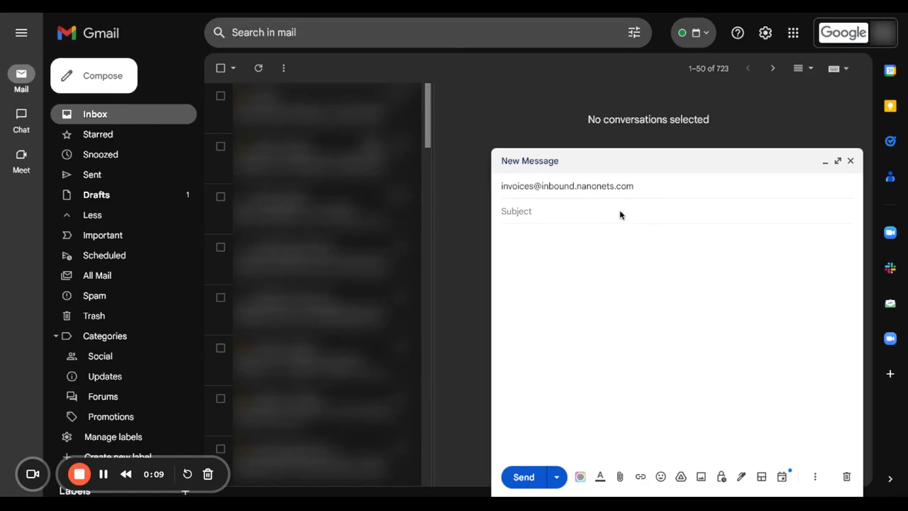
{"action": "mouse_move", "coordinate": [580, 376]}
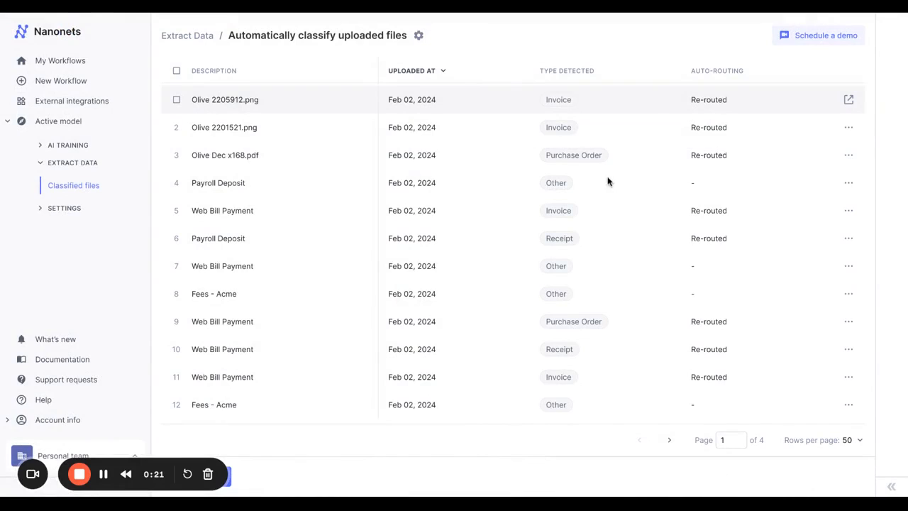
{"action": "mouse_move", "coordinate": [613, 168]}
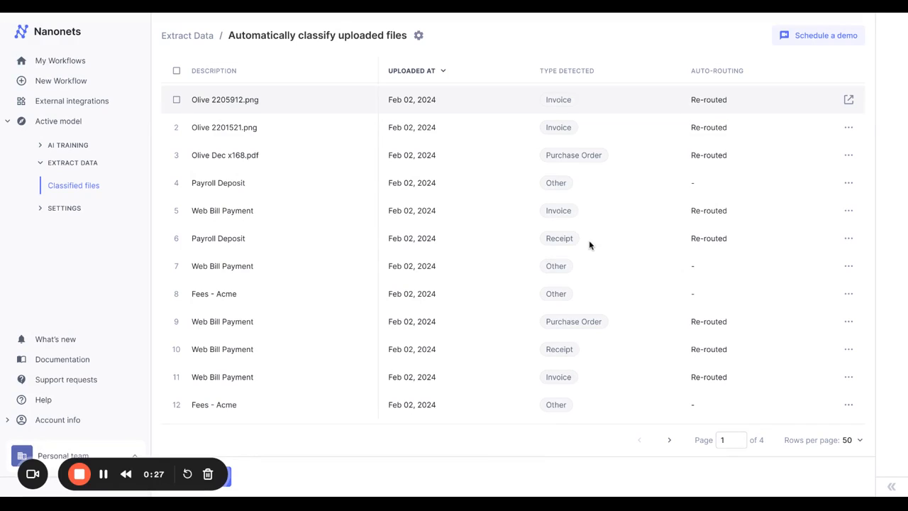
{"action": "mouse_move", "coordinate": [713, 158]}
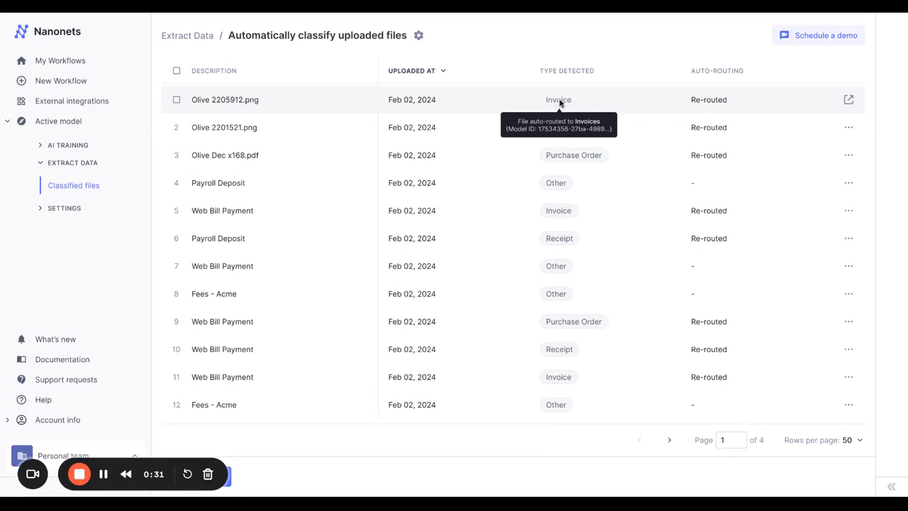
Step: Show the routing models for Invoice, Receipt and Purchase Order document types
{"action": "left_click", "coordinate": [419, 35]}
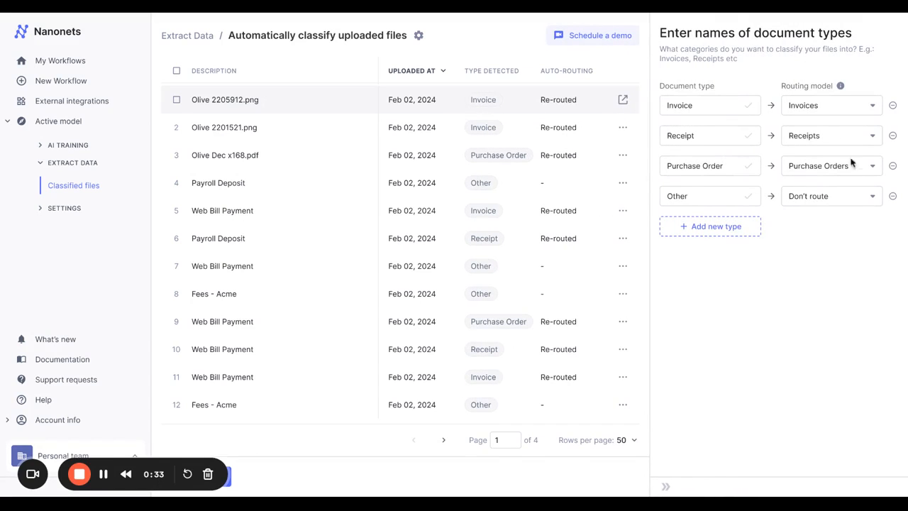
{"action": "mouse_move", "coordinate": [433, 110]}
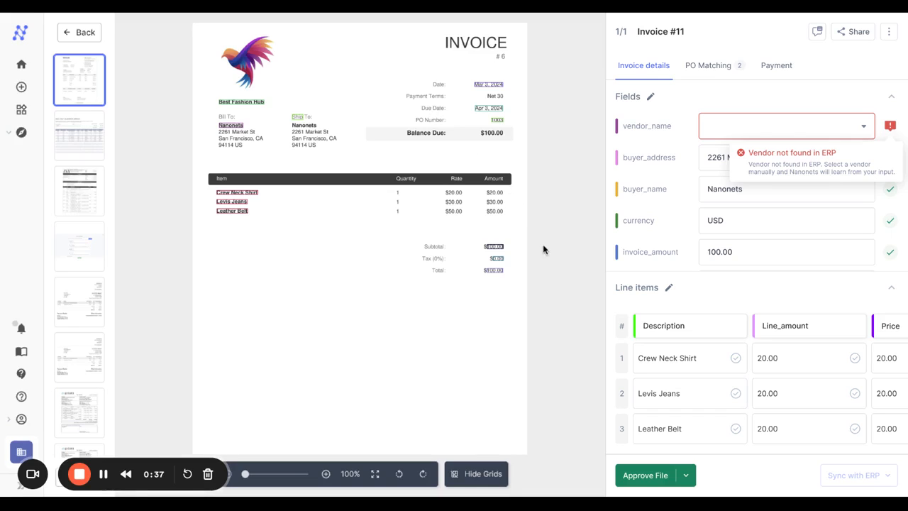
{"action": "mouse_move", "coordinate": [760, 179]}
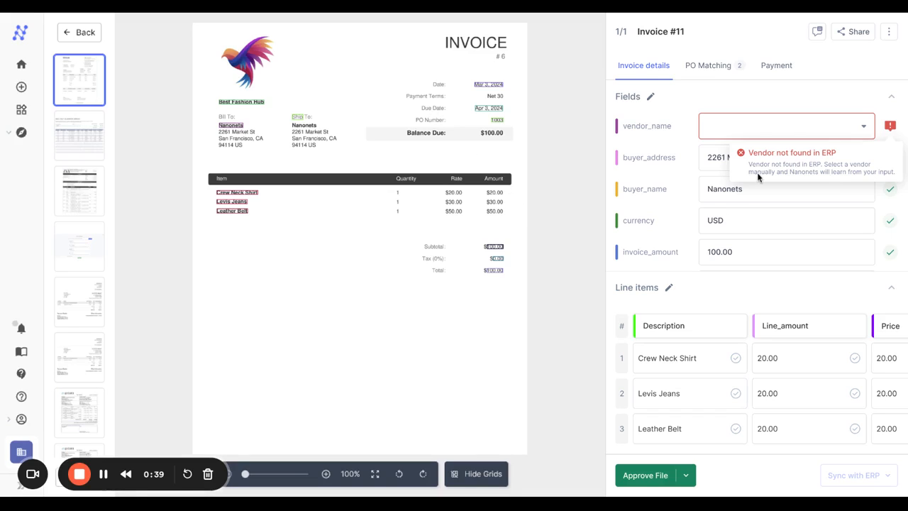
{"action": "mouse_move", "coordinate": [836, 178]}
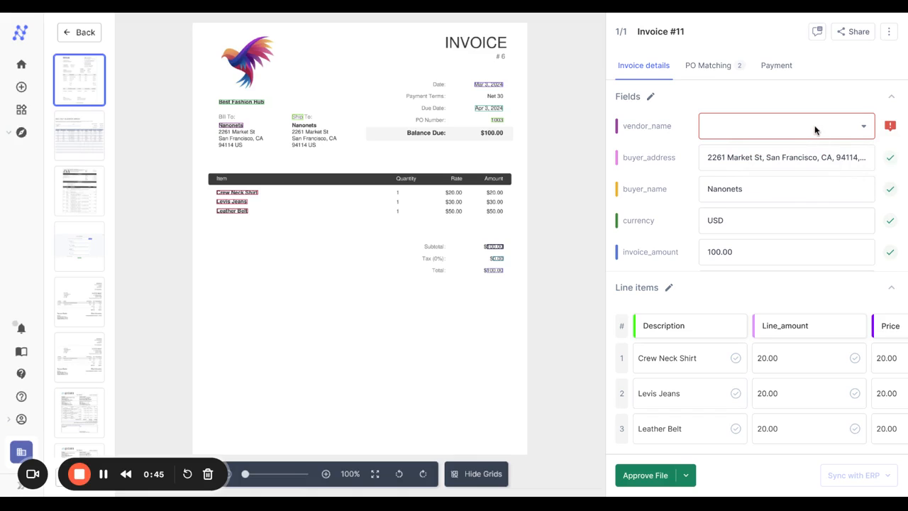
Step: Onboard Best Group as a new vendor and set it as the invoice's vendor
{"action": "left_click", "coordinate": [786, 126]}
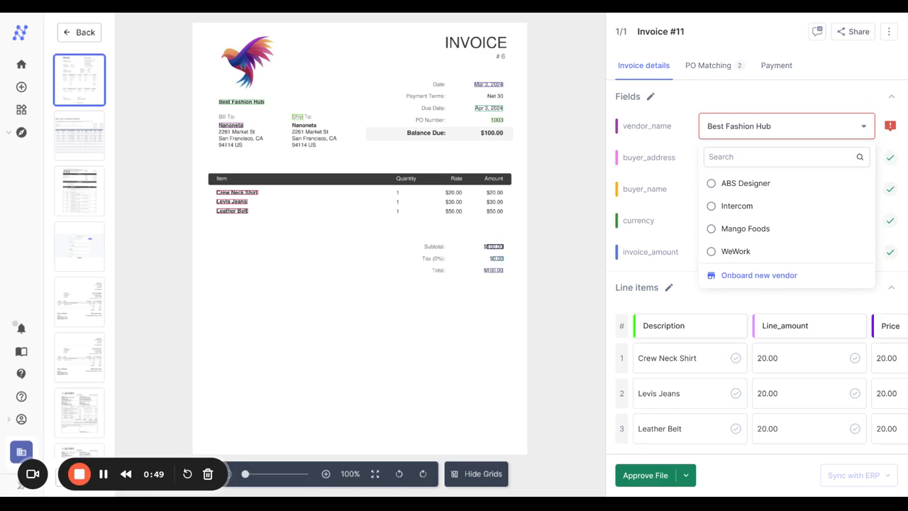
{"action": "left_click", "coordinate": [759, 275]}
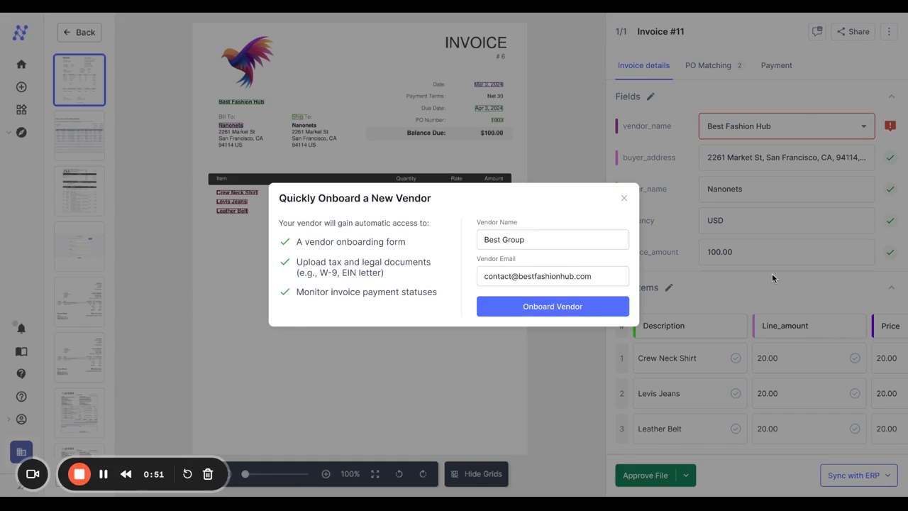
{"action": "mouse_move", "coordinate": [436, 234]}
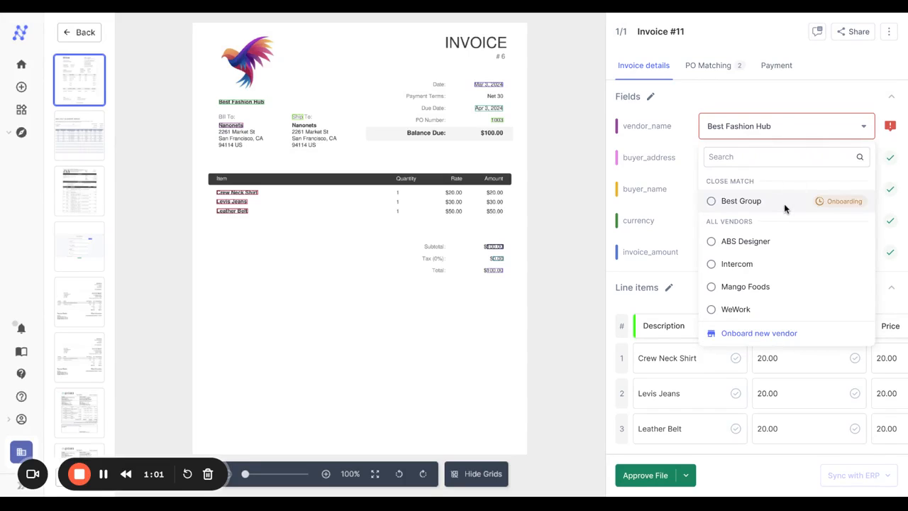
{"action": "left_click", "coordinate": [741, 201]}
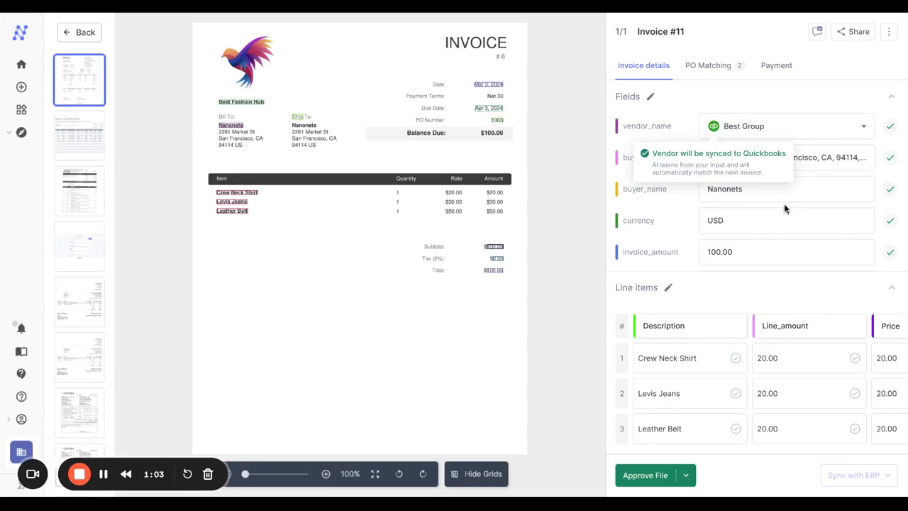
Step: Assign the first two line items to GL account 210-6000 Clothing
{"action": "scroll", "scroll_direction": "right", "scroll_amount": 3}
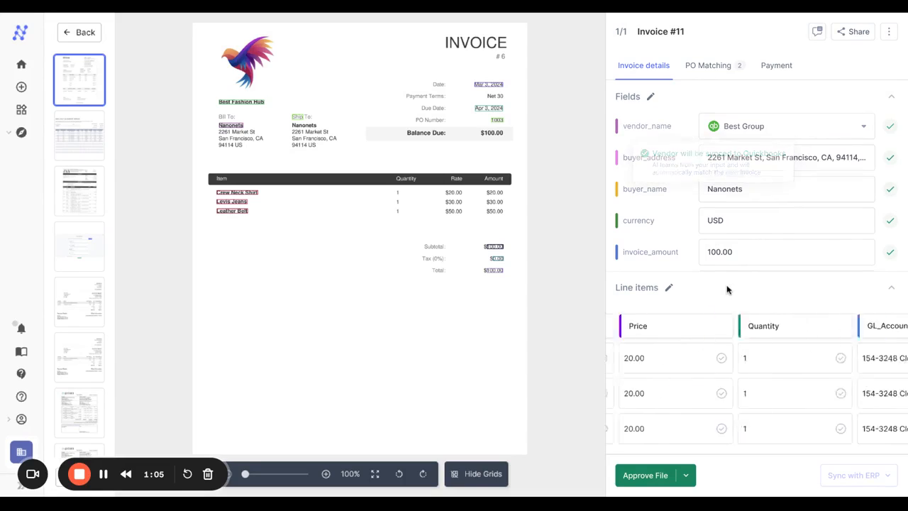
{"action": "left_click", "coordinate": [838, 358]}
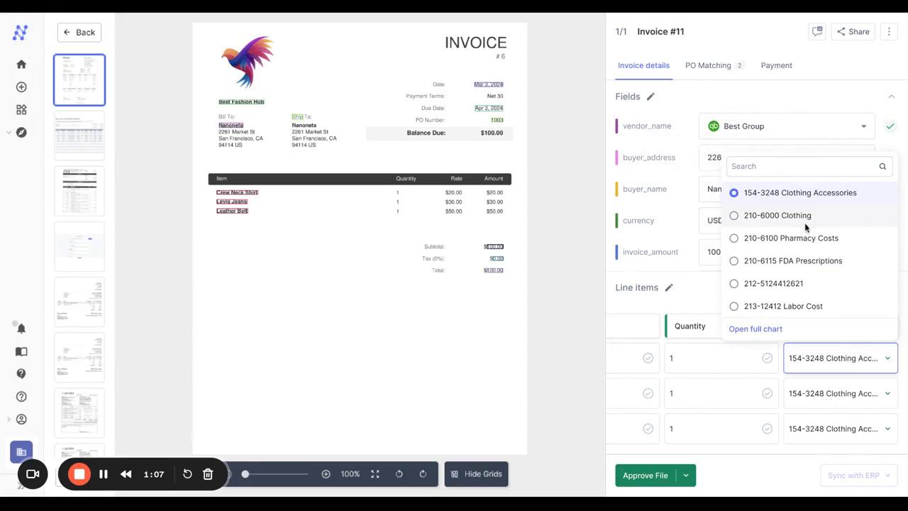
{"action": "left_click", "coordinate": [778, 215]}
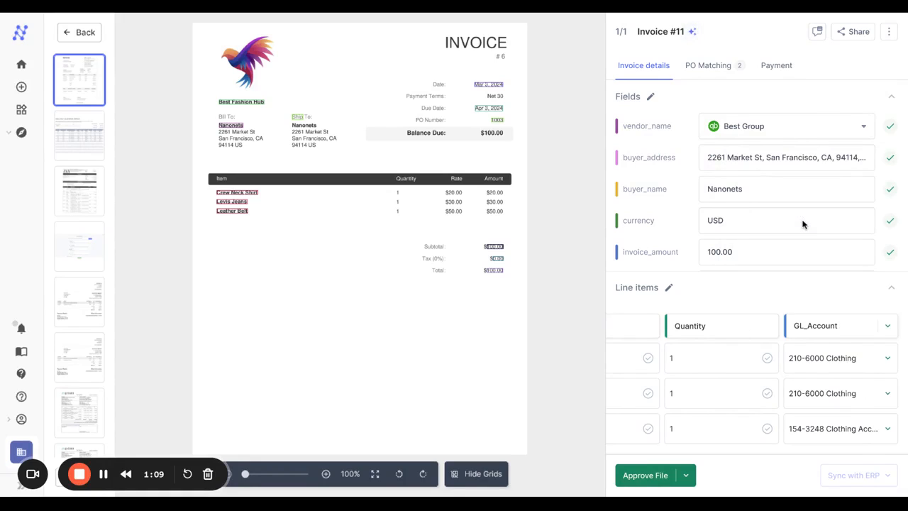
{"action": "mouse_move", "coordinate": [772, 288]}
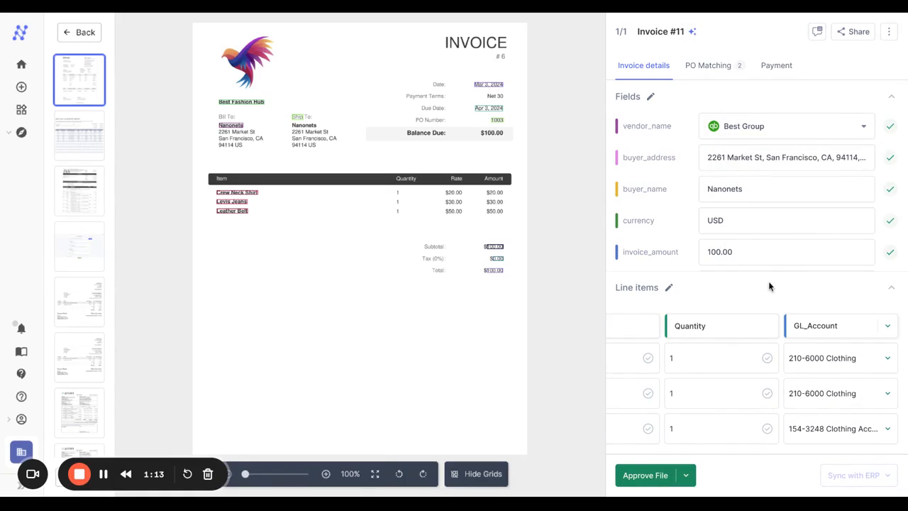
{"action": "left_click", "coordinate": [707, 65]}
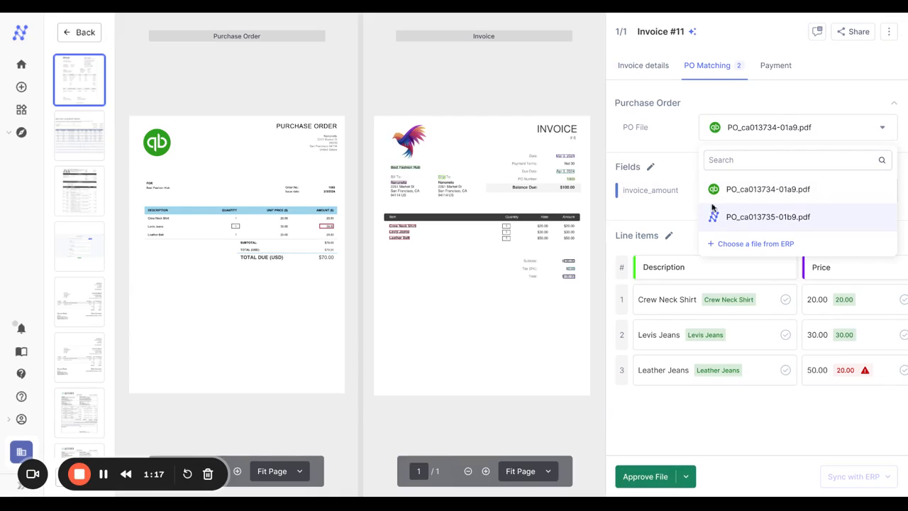
Step: Match to PO_ca013735-01b9.pdf, add Jonathan as approver, and send a Slack reminder
{"action": "left_click", "coordinate": [768, 216]}
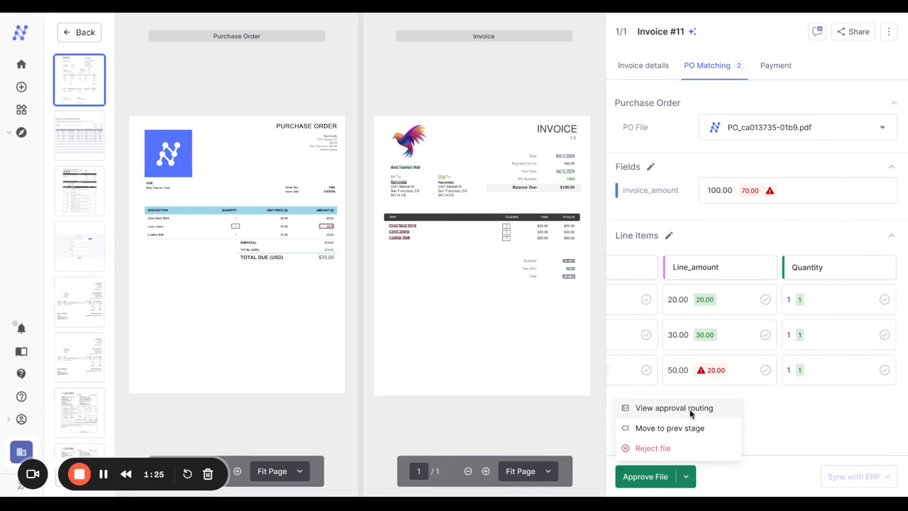
{"action": "left_click", "coordinate": [673, 407]}
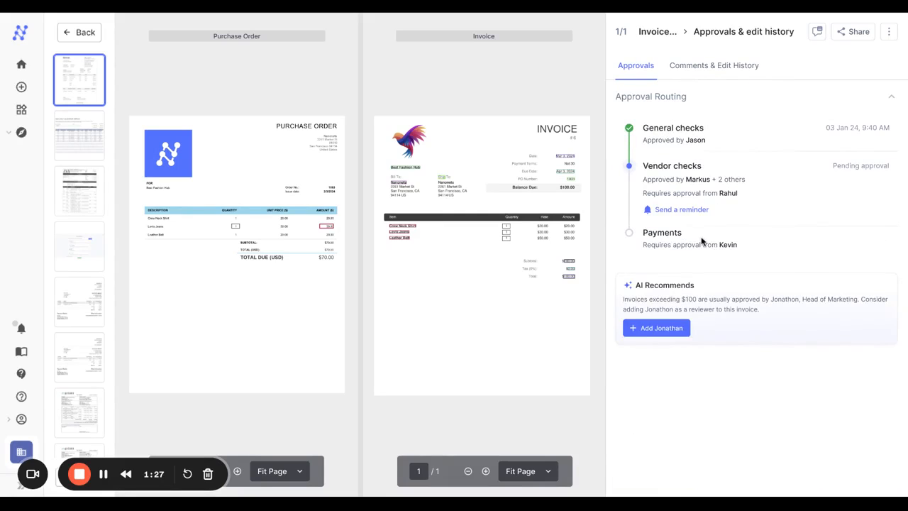
{"action": "mouse_move", "coordinate": [699, 254]}
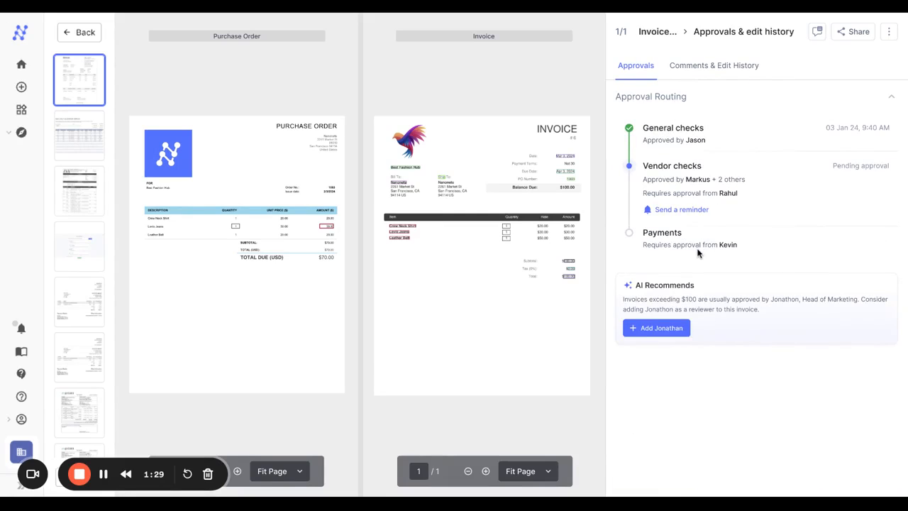
{"action": "mouse_move", "coordinate": [674, 302]}
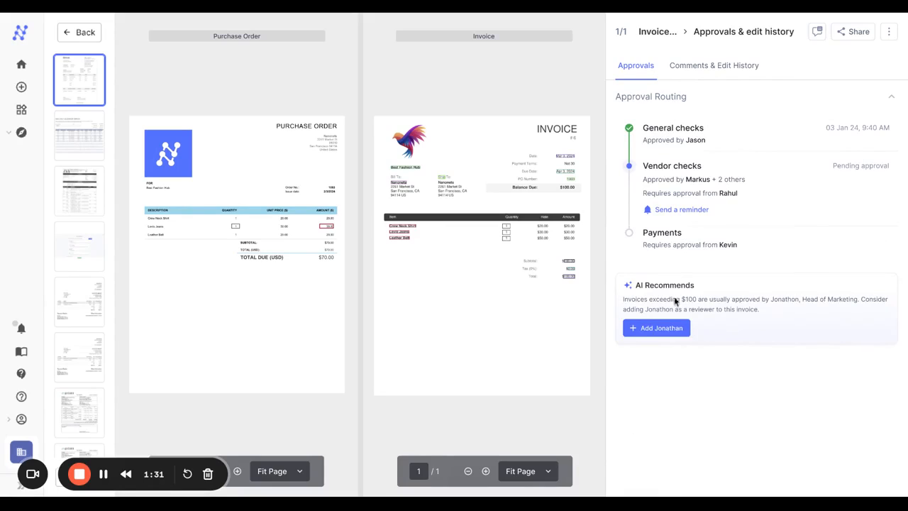
{"action": "mouse_move", "coordinate": [721, 297]}
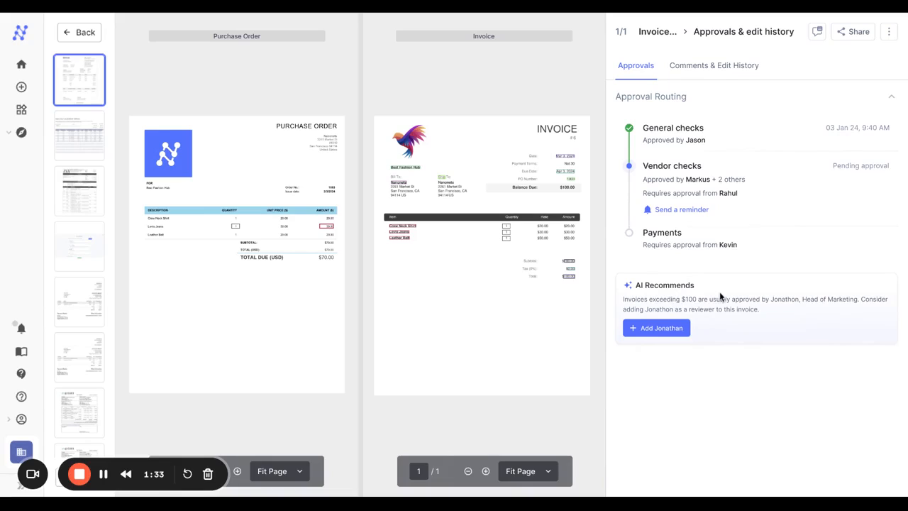
{"action": "mouse_move", "coordinate": [741, 308]}
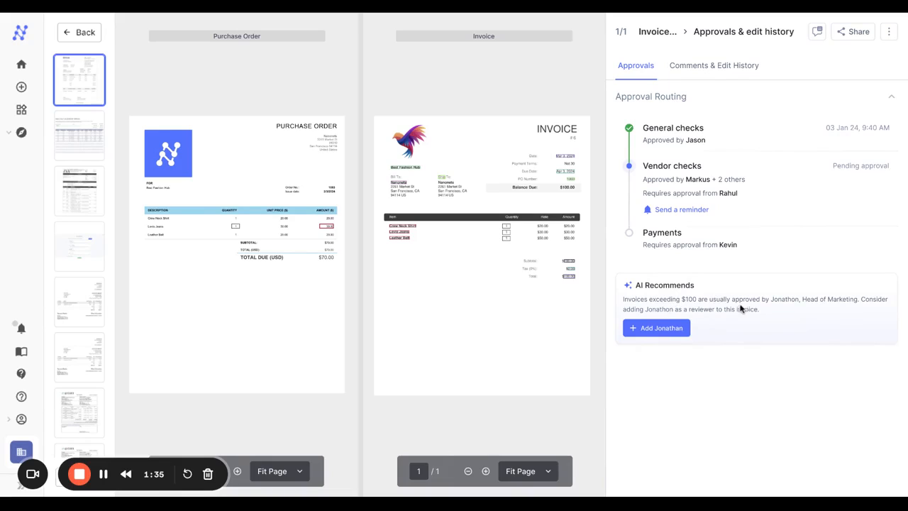
{"action": "left_click", "coordinate": [657, 328]}
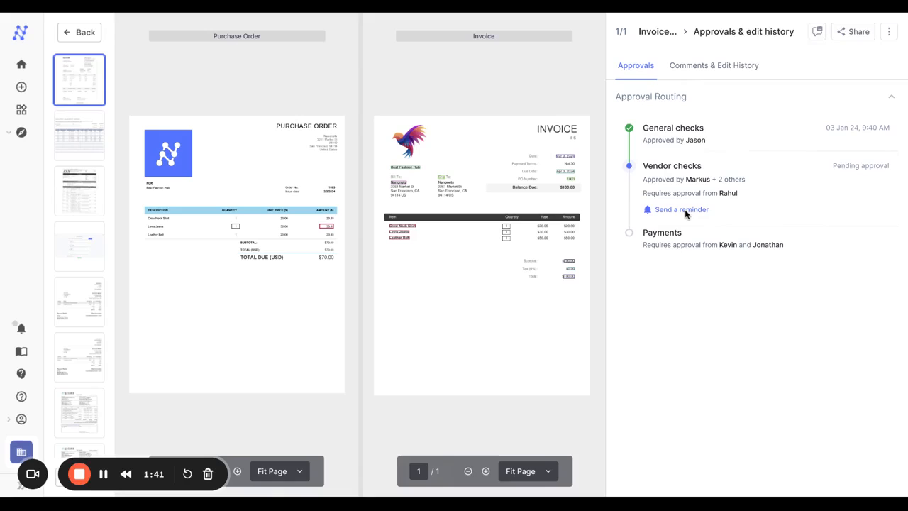
{"action": "left_click", "coordinate": [681, 209]}
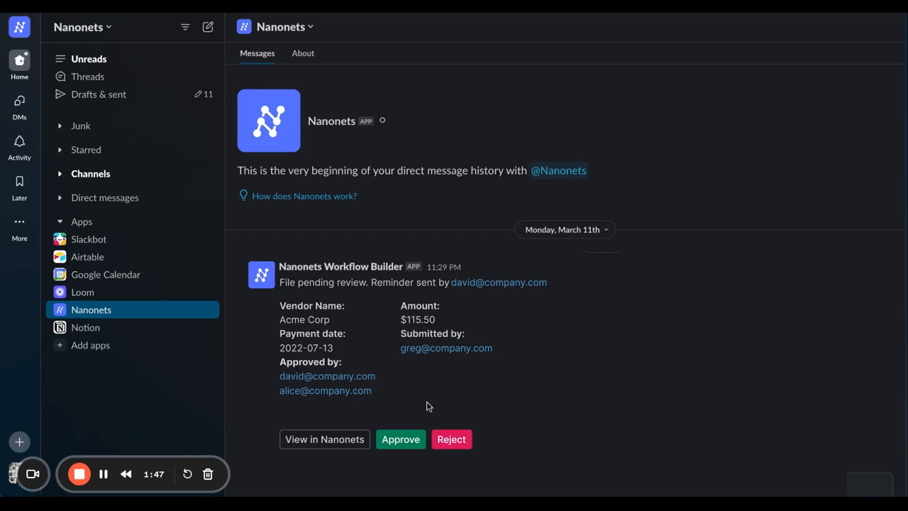
{"action": "left_click", "coordinate": [400, 439]}
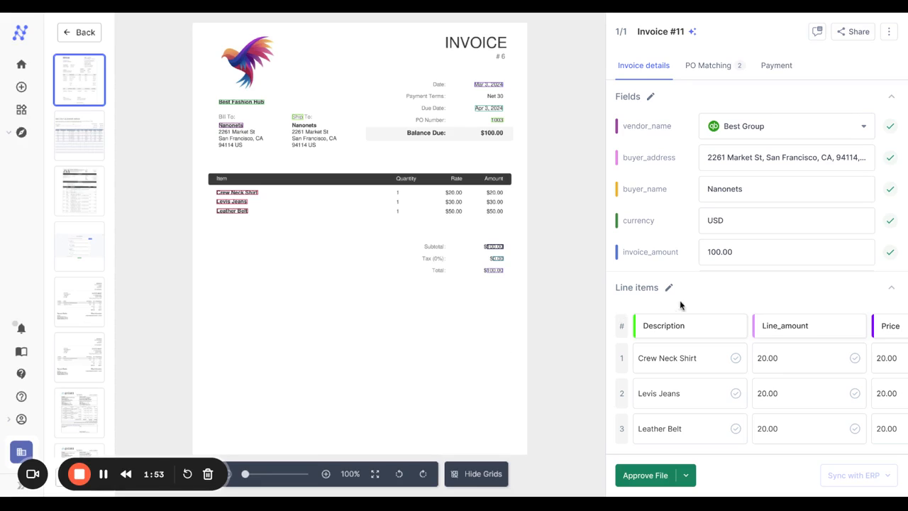
Step: Approve Invoice #11 and show the Xero, NetSuite and QuickBooks sync options
{"action": "left_click", "coordinate": [645, 476]}
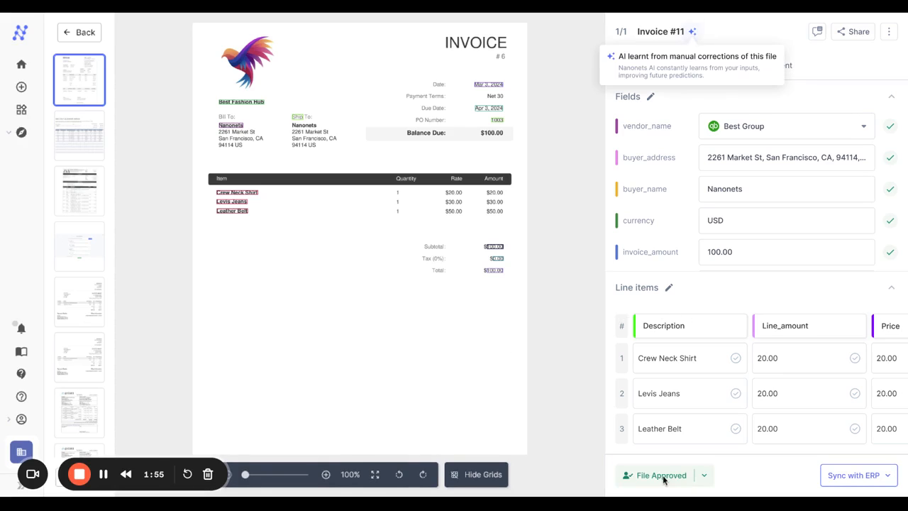
{"action": "mouse_move", "coordinate": [665, 465]}
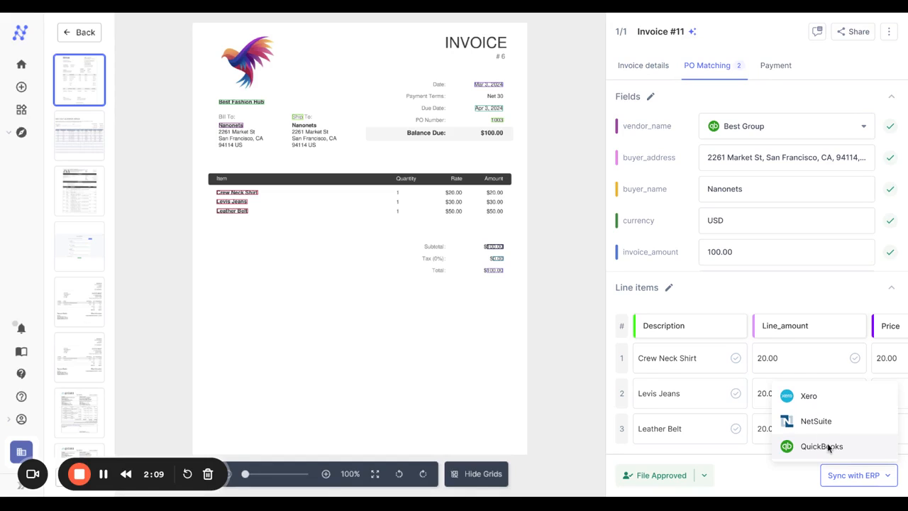
{"action": "left_click", "coordinate": [822, 447]}
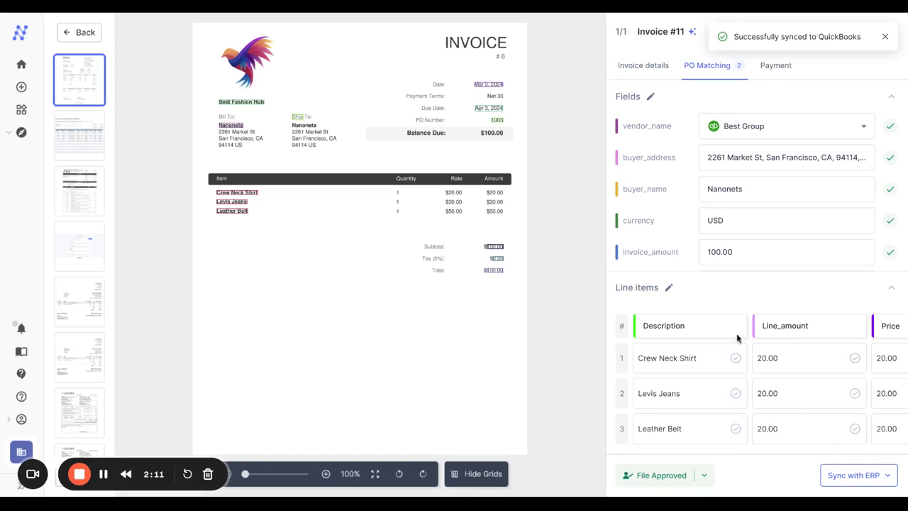
{"action": "mouse_move", "coordinate": [616, 273]}
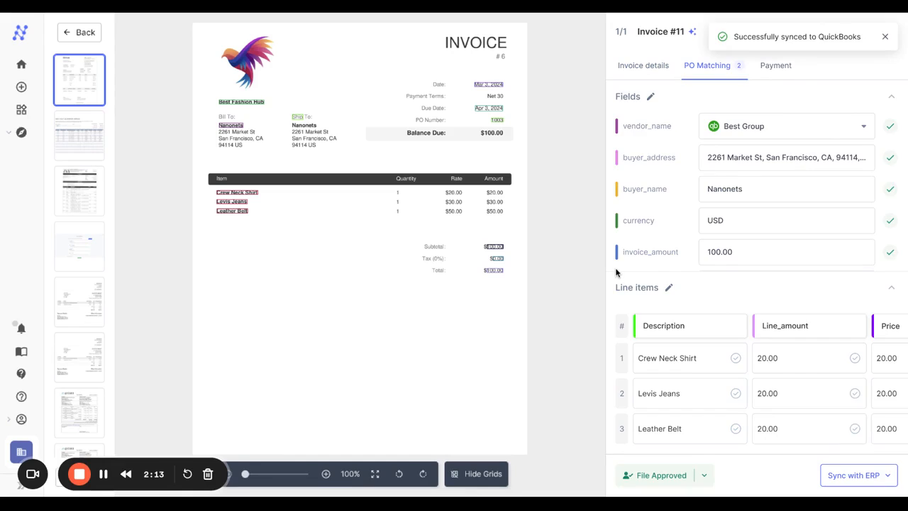
Step: Pay Best Fashion Hub $100 via Stripe, then return to the documents dashboard
{"action": "left_click", "coordinate": [776, 66]}
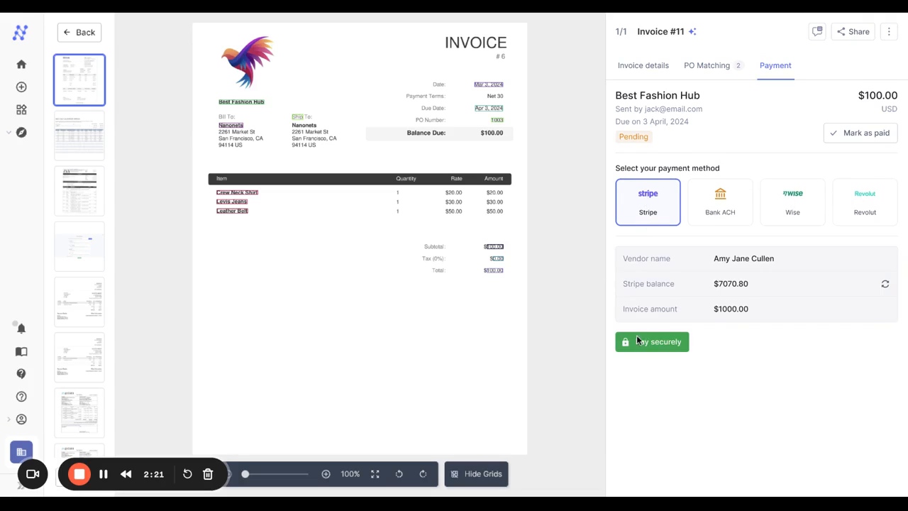
{"action": "left_click", "coordinate": [652, 341]}
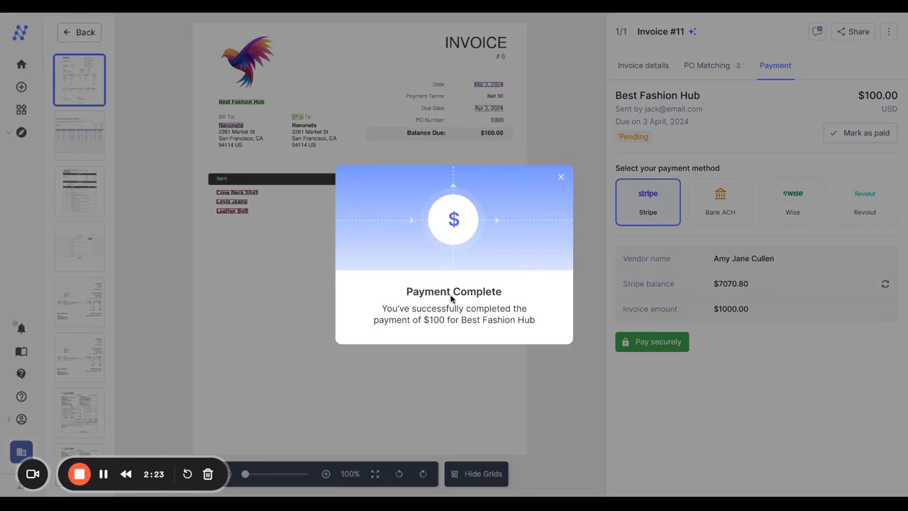
{"action": "mouse_move", "coordinate": [515, 296]}
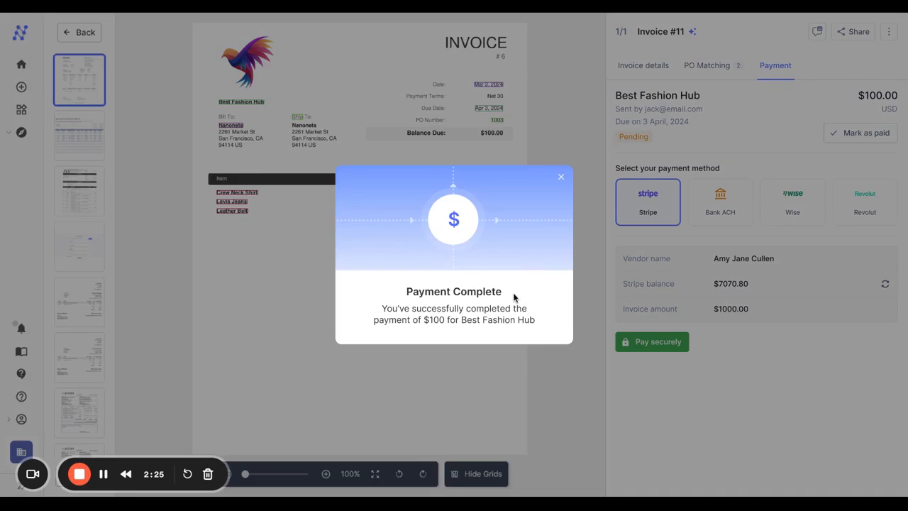
{"action": "left_click", "coordinate": [562, 176]}
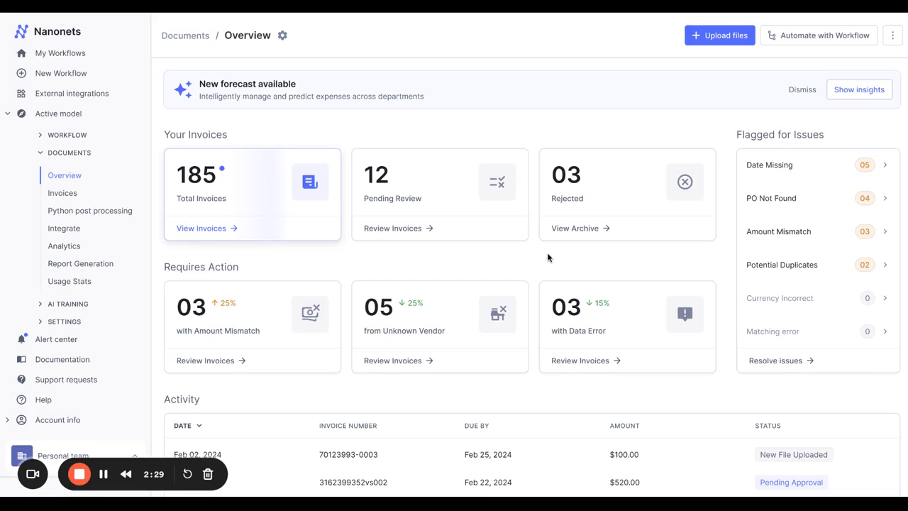
{"action": "mouse_move", "coordinate": [410, 240]}
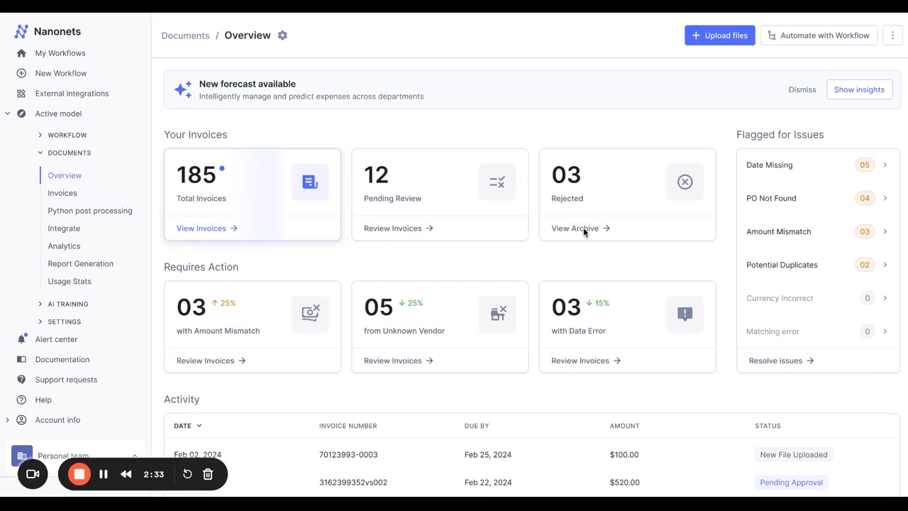
{"action": "mouse_move", "coordinate": [290, 312]}
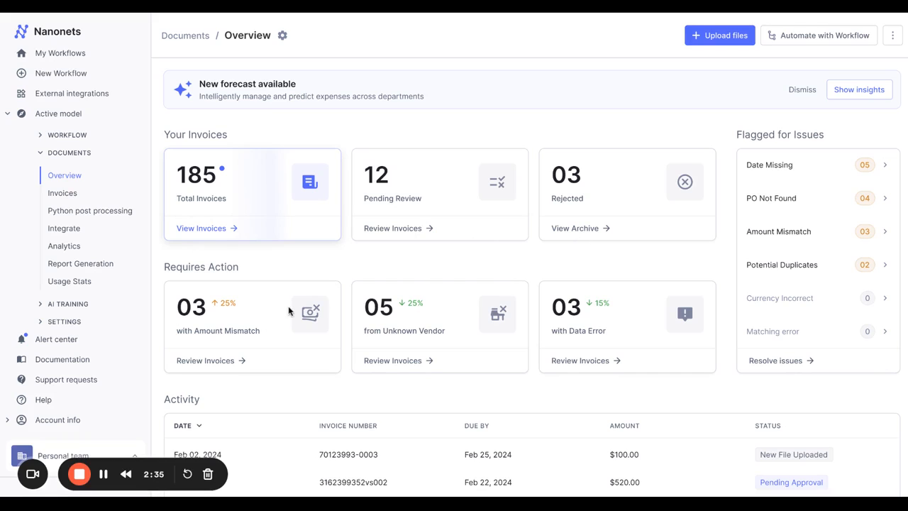
{"action": "mouse_move", "coordinate": [501, 255]}
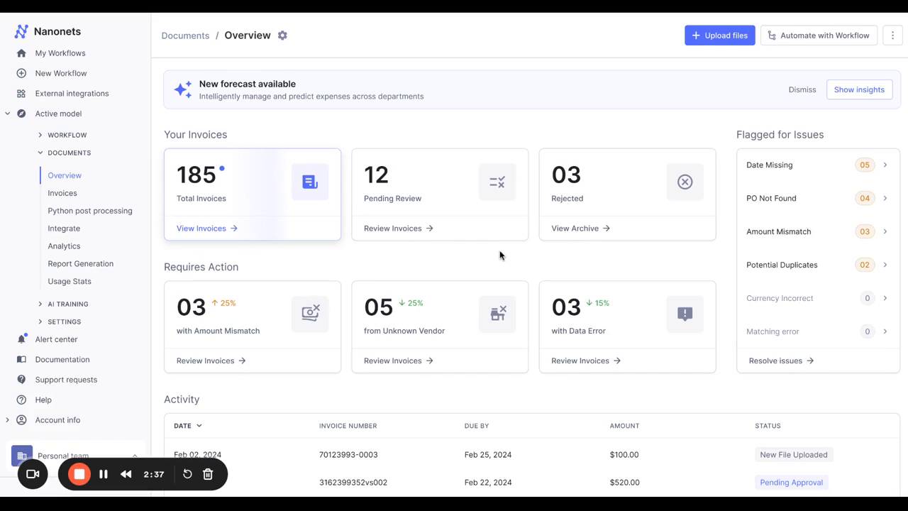
{"action": "left_click", "coordinate": [62, 192]}
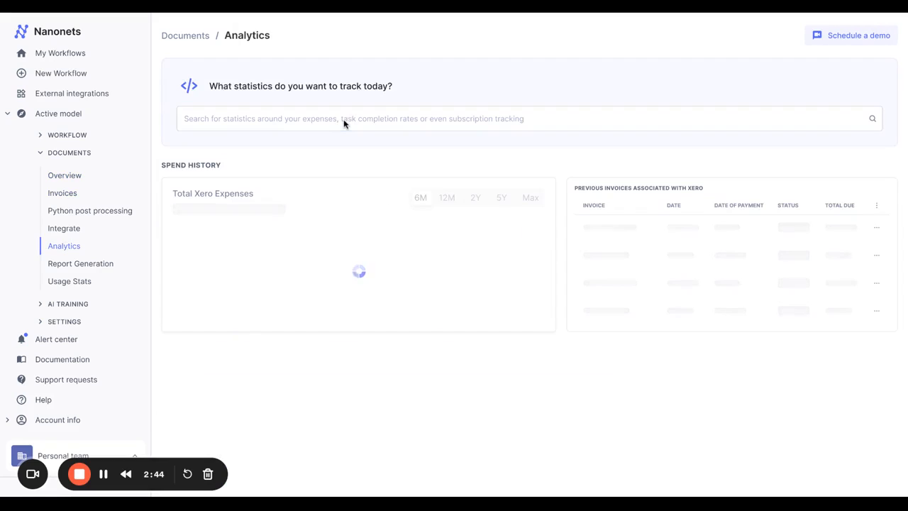
{"action": "mouse_move", "coordinate": [337, 164]}
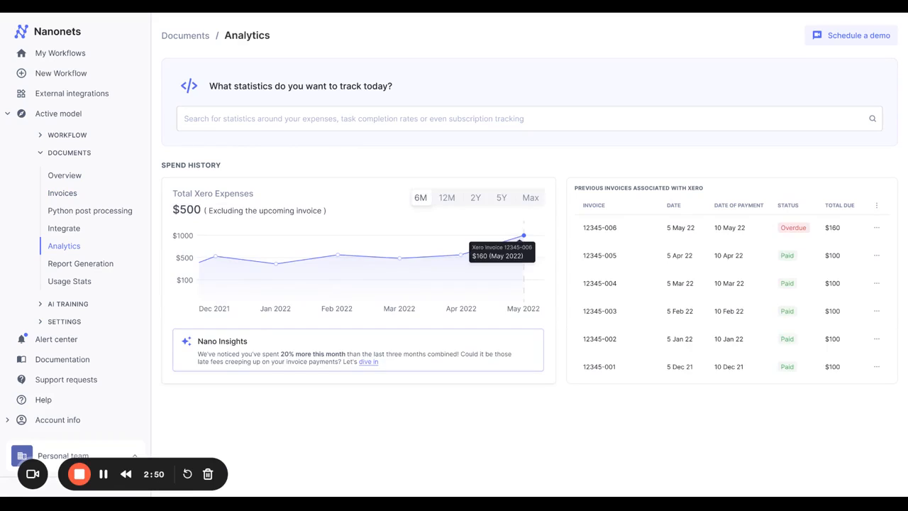
{"action": "mouse_move", "coordinate": [370, 227]}
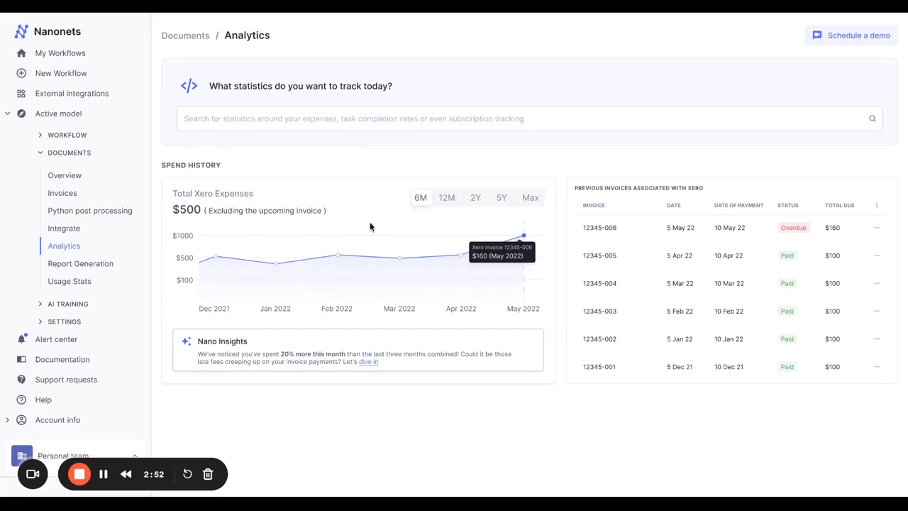
Step: Enter the analytics query 'Show me non employee spends in the last month'
{"action": "type", "text": "Show me non employee spends in the last month"}
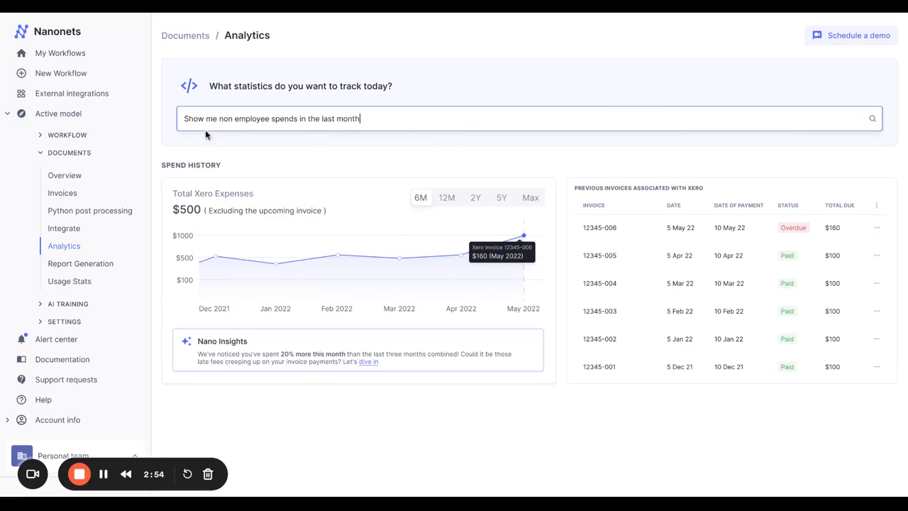
{"action": "mouse_move", "coordinate": [352, 130]}
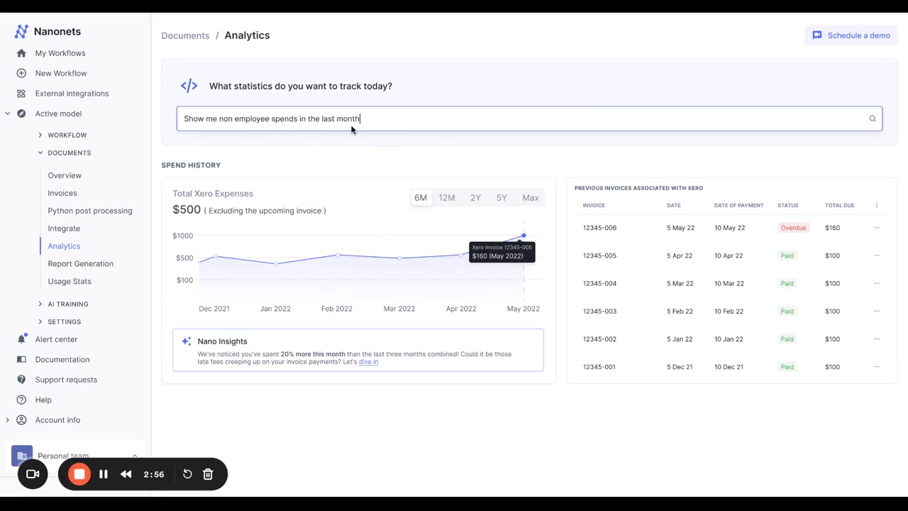
{"action": "mouse_move", "coordinate": [391, 161]}
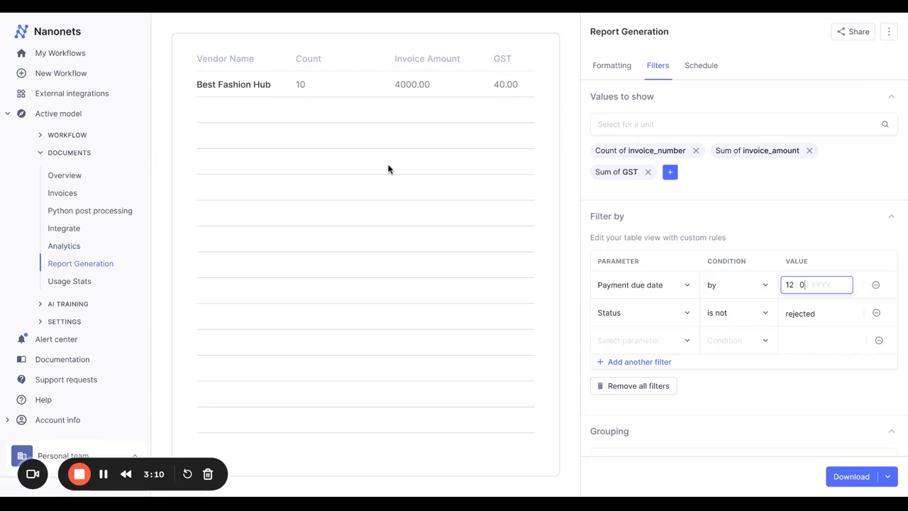
{"action": "mouse_move", "coordinate": [387, 271]}
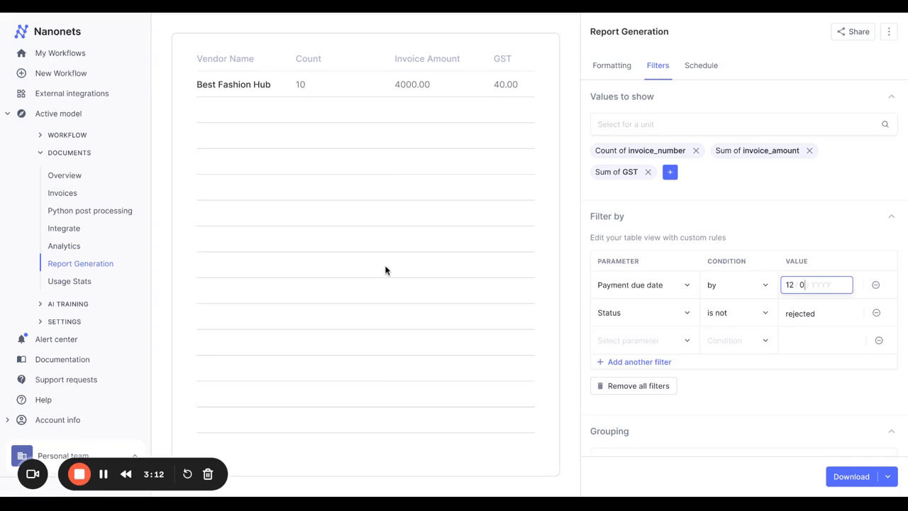
Step: Show the Schedule options for the Best Fashion Hub invoice totals report
{"action": "left_click", "coordinate": [701, 65]}
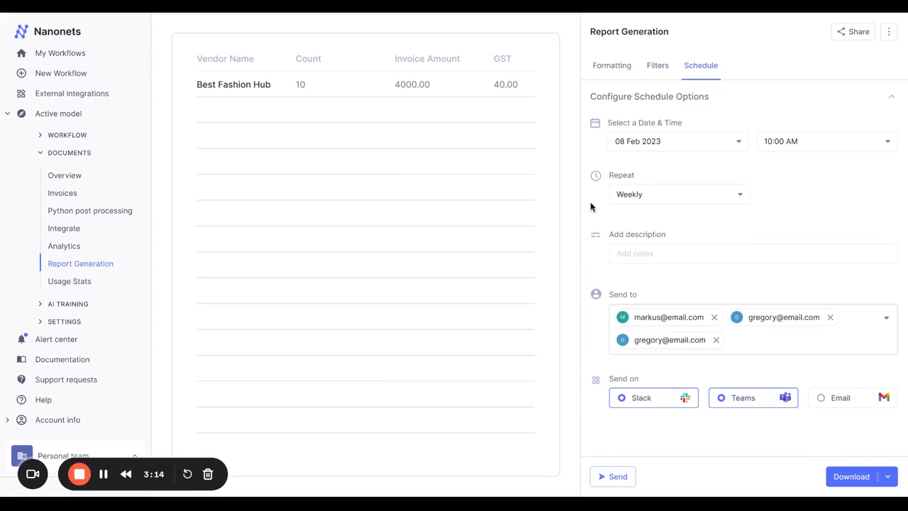
{"action": "mouse_move", "coordinate": [766, 160]}
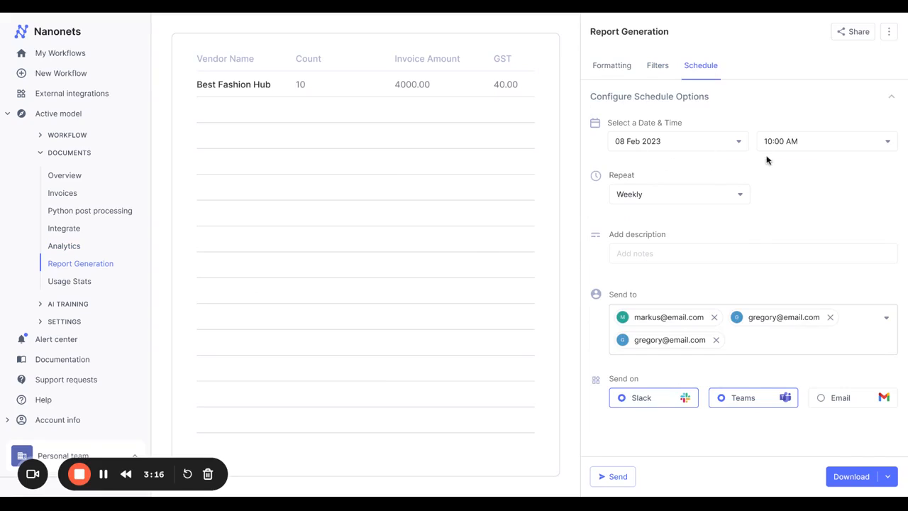
{"action": "mouse_move", "coordinate": [687, 287]}
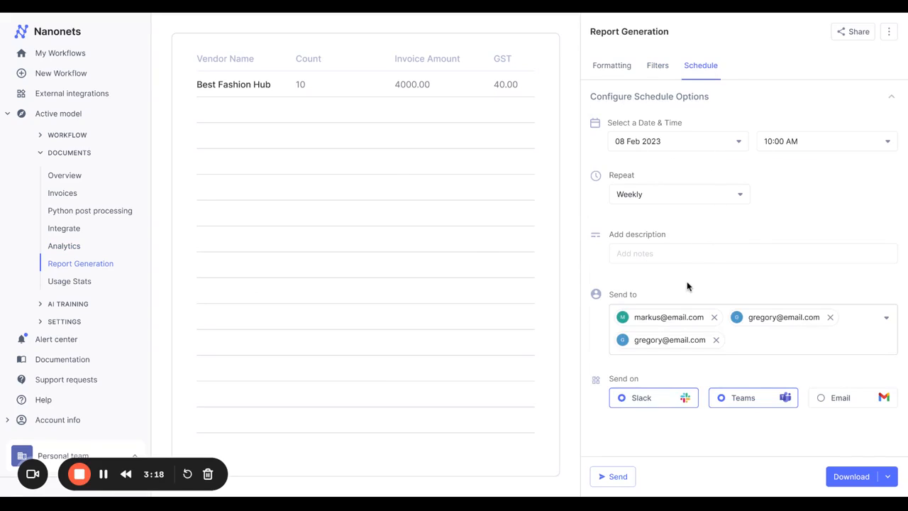
Step: Show the alert center with spend increase, duplicate invoice and missing PO alerts
{"action": "left_click", "coordinate": [56, 338]}
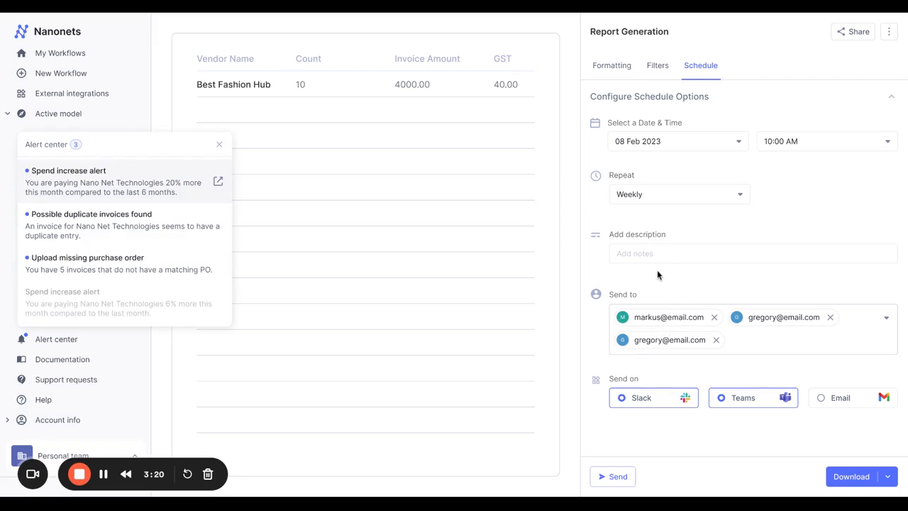
{"action": "mouse_move", "coordinate": [676, 391]}
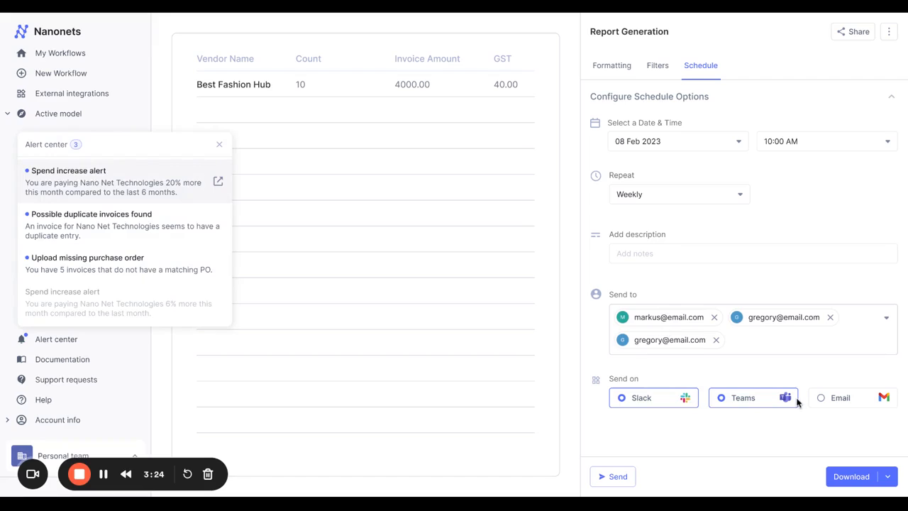
{"action": "mouse_move", "coordinate": [180, 192]}
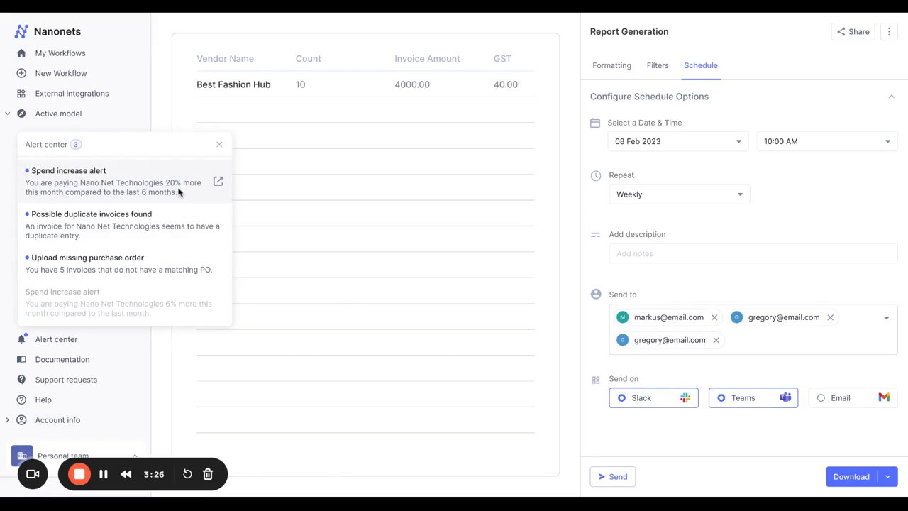
{"action": "mouse_move", "coordinate": [189, 194]}
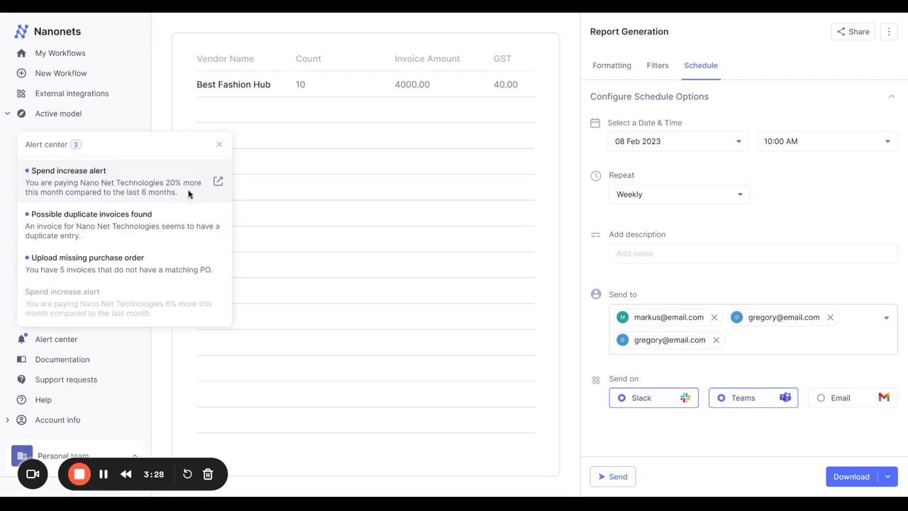
{"action": "mouse_move", "coordinate": [450, 212]}
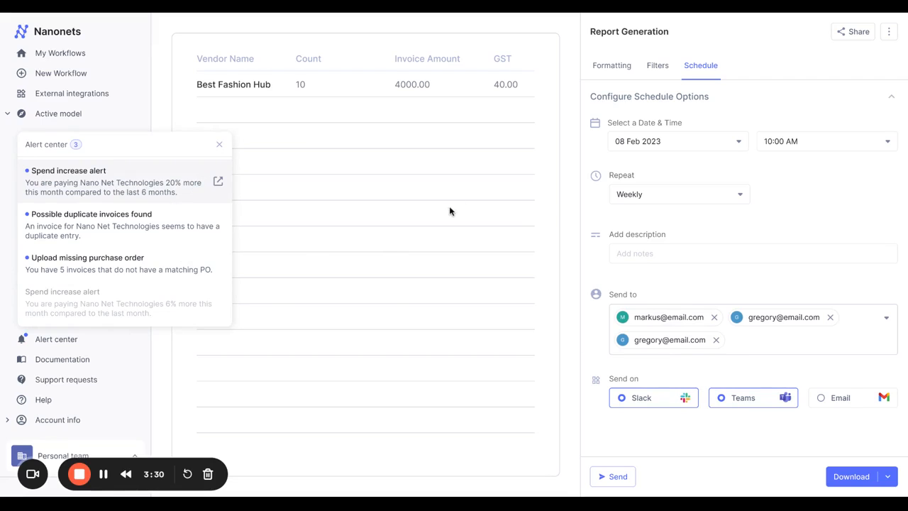
{"action": "left_click", "coordinate": [219, 144]}
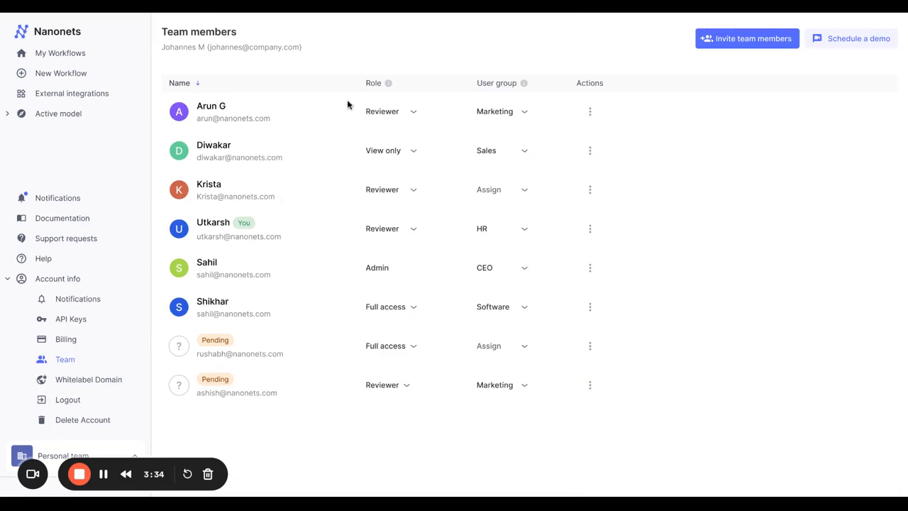
{"action": "mouse_move", "coordinate": [375, 322]}
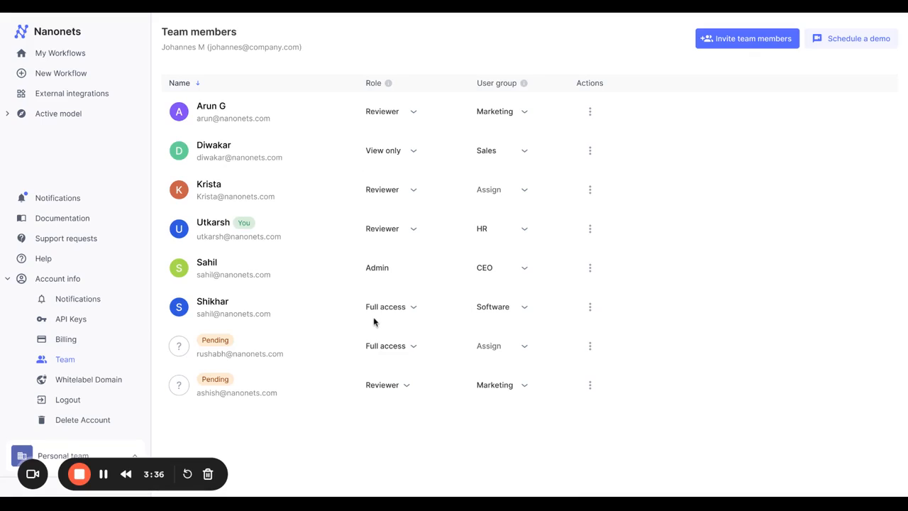
{"action": "left_click", "coordinate": [391, 111]}
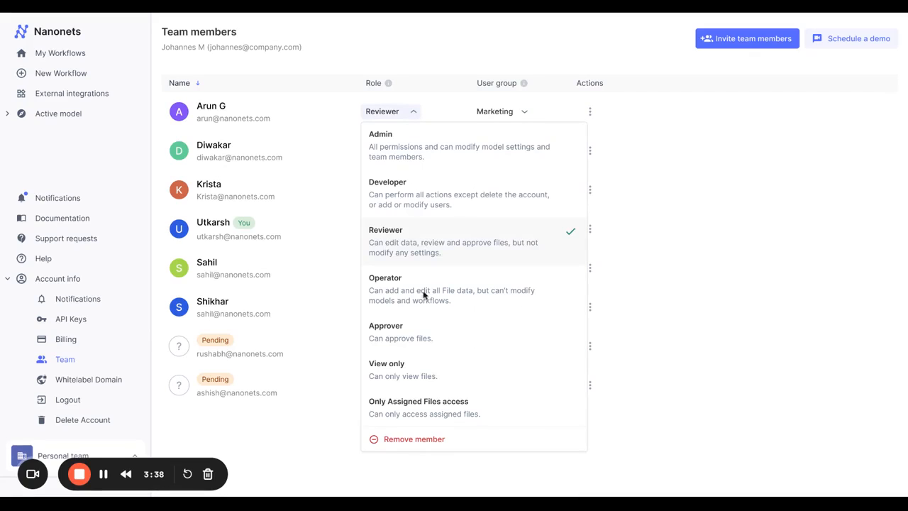
{"action": "mouse_move", "coordinate": [460, 126]}
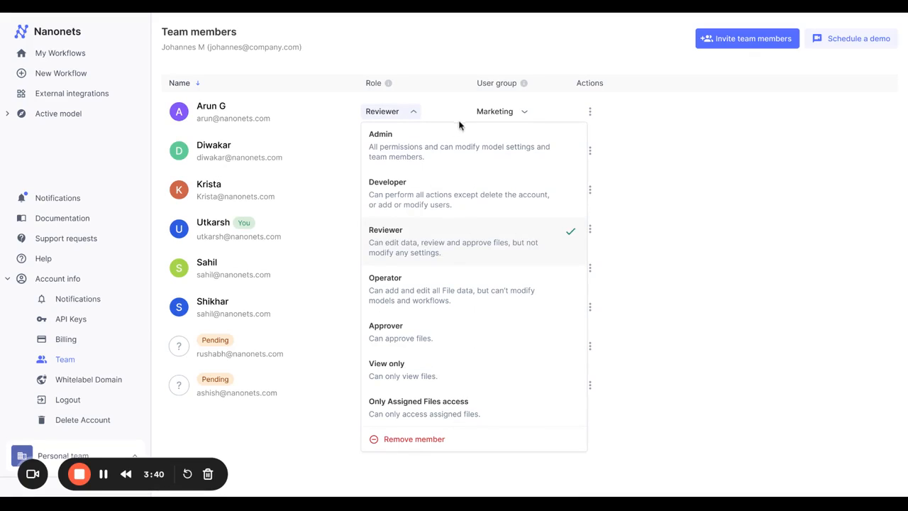